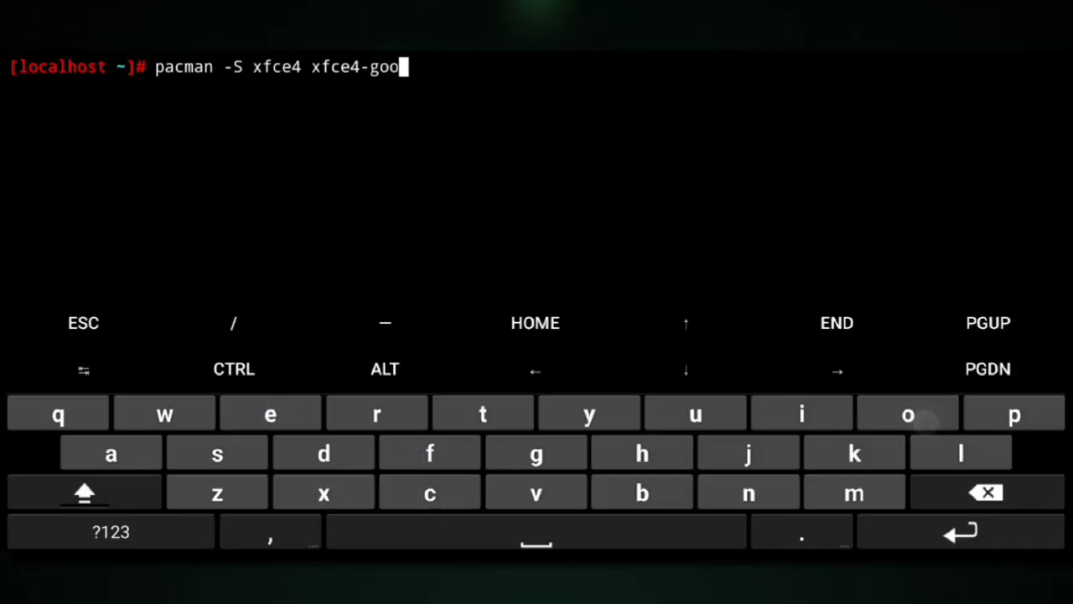
Install xfce4 and xfce4-goodies accepting all group members, then run vncserver
key("Return")
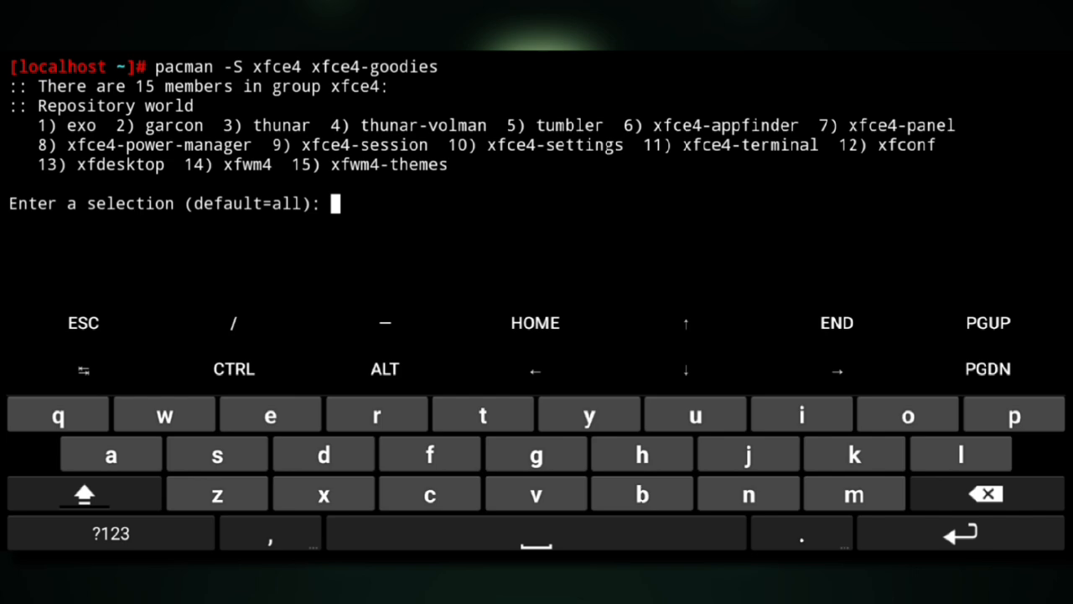
key("Return")
type("vncserver")
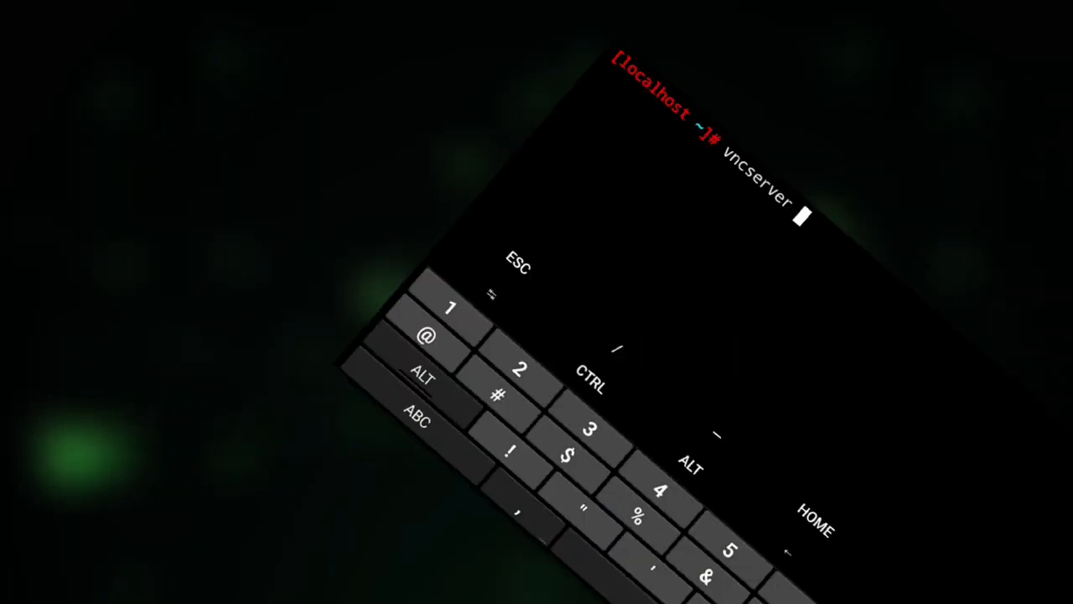
key("Return")
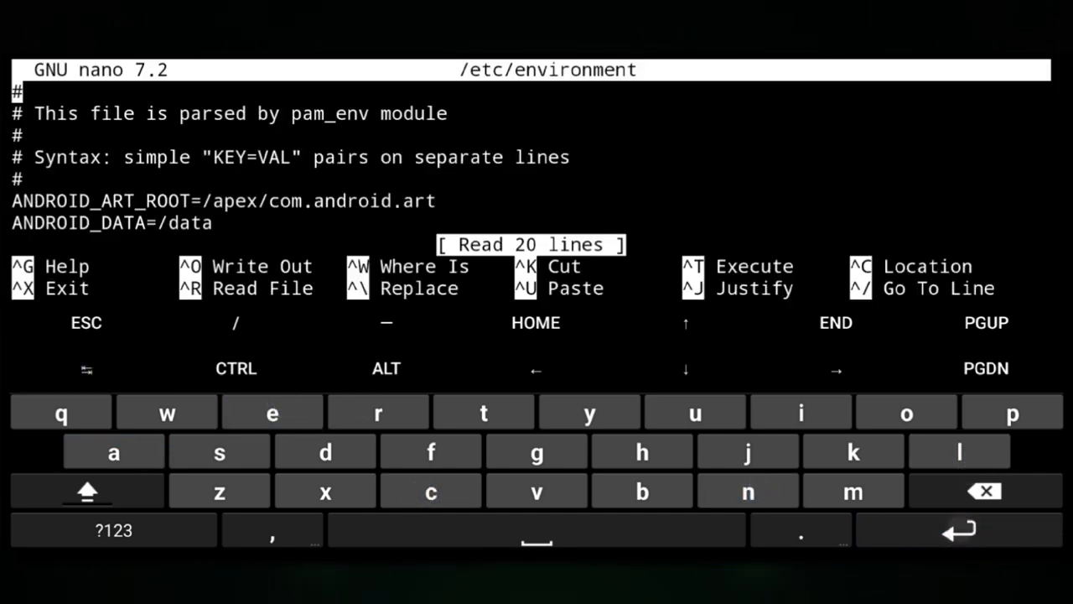
Change the LANG line to LANG=C in /etc/environment and rerun vncserver
scroll("down", 3)
type("LANG=")
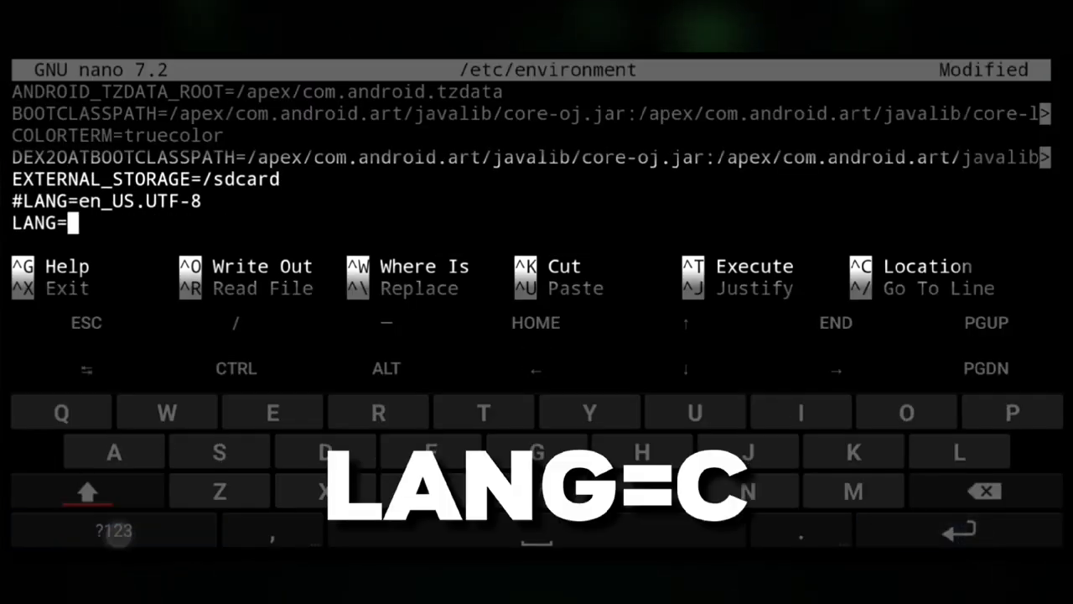
type("C")
type("vncserver")
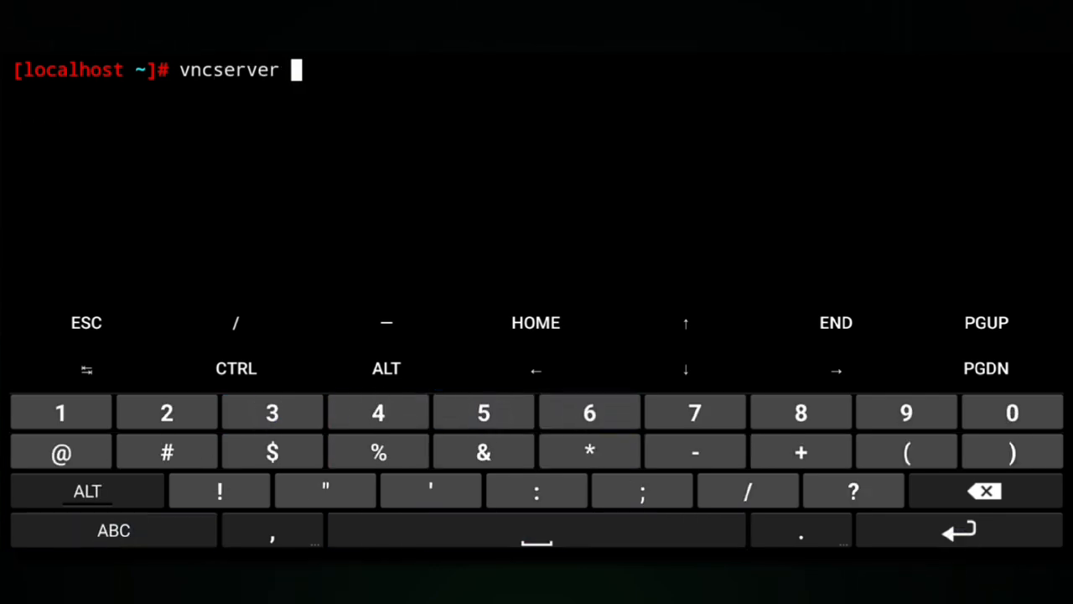
key("Return")
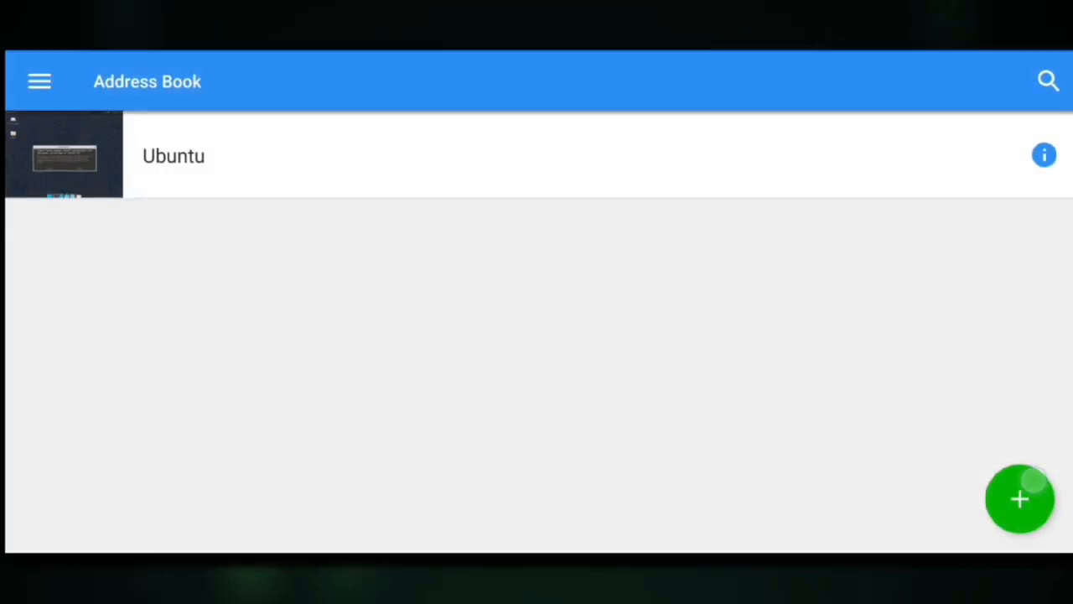
Add a localhost connection in VNC Viewer and sign in with the VNC password
left_click(1020, 498)
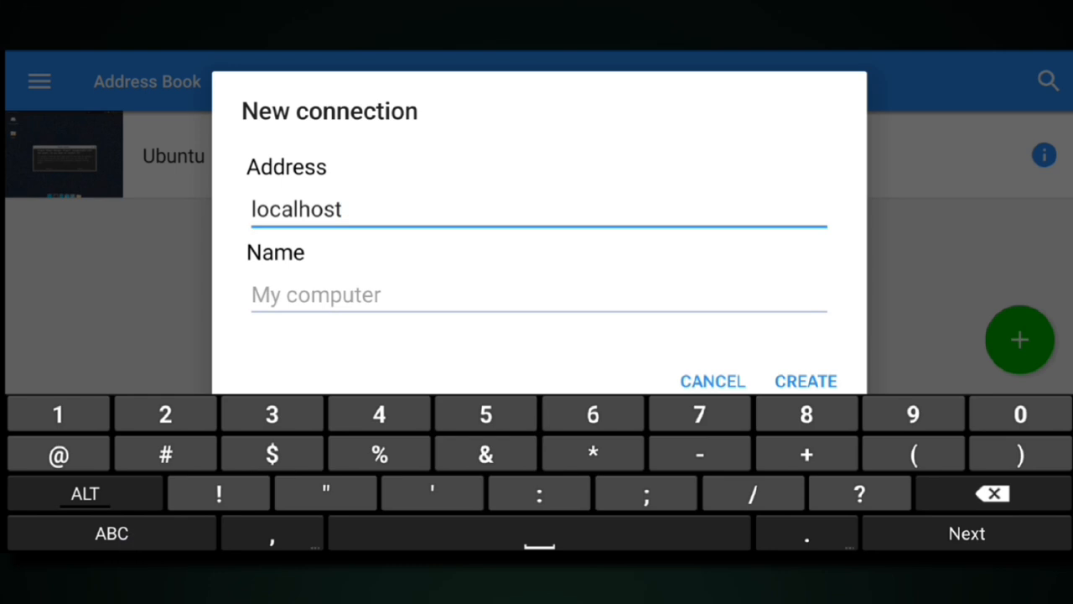
left_click(805, 381)
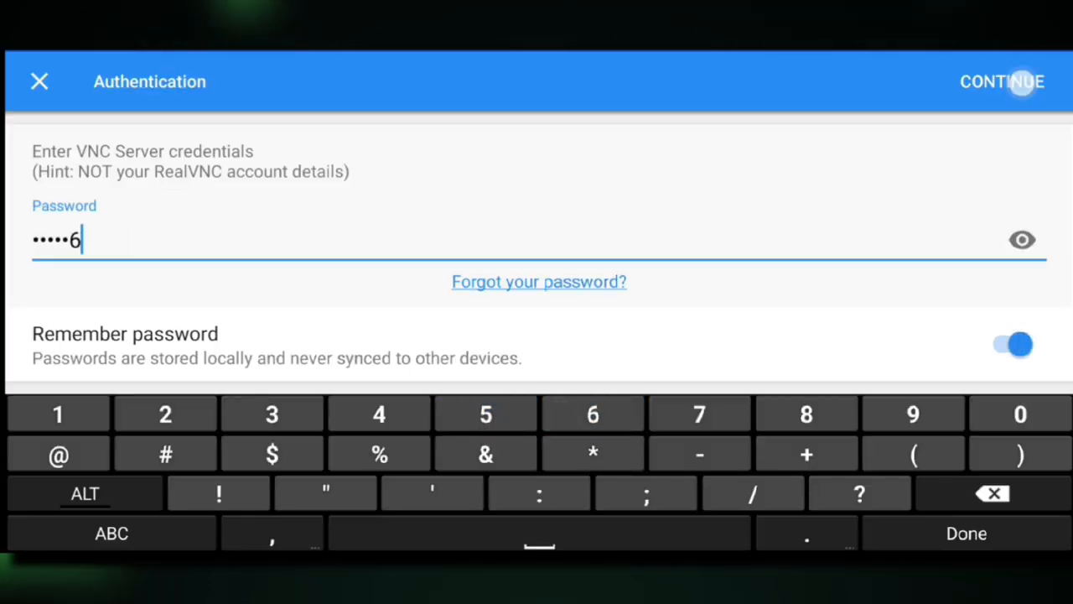
left_click(1003, 81)
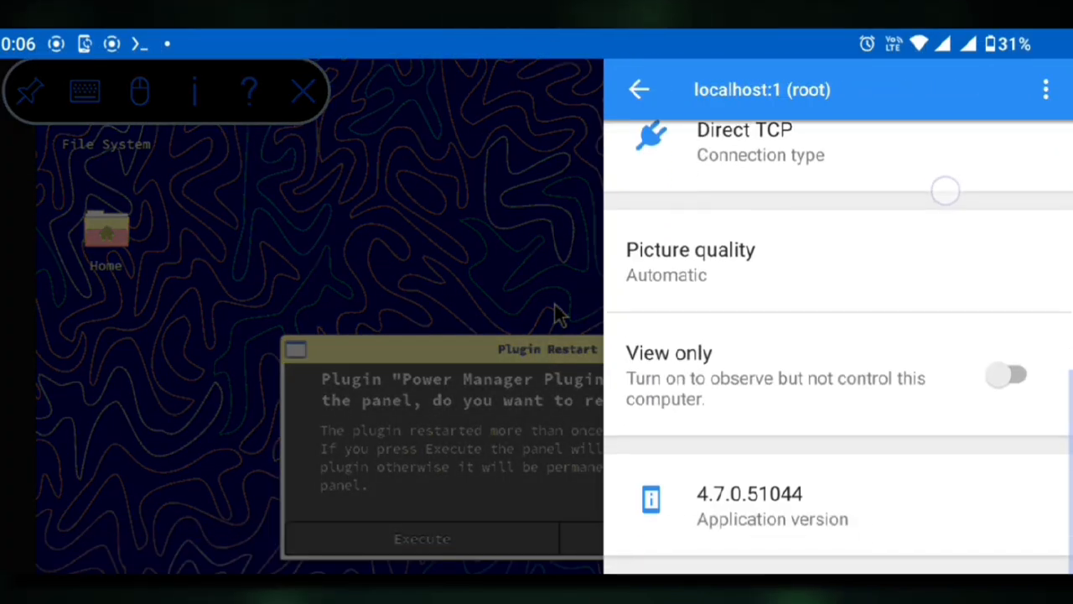
Dismiss the connection info panel to reveal the full-screen XFCE desktop
left_click(691, 261)
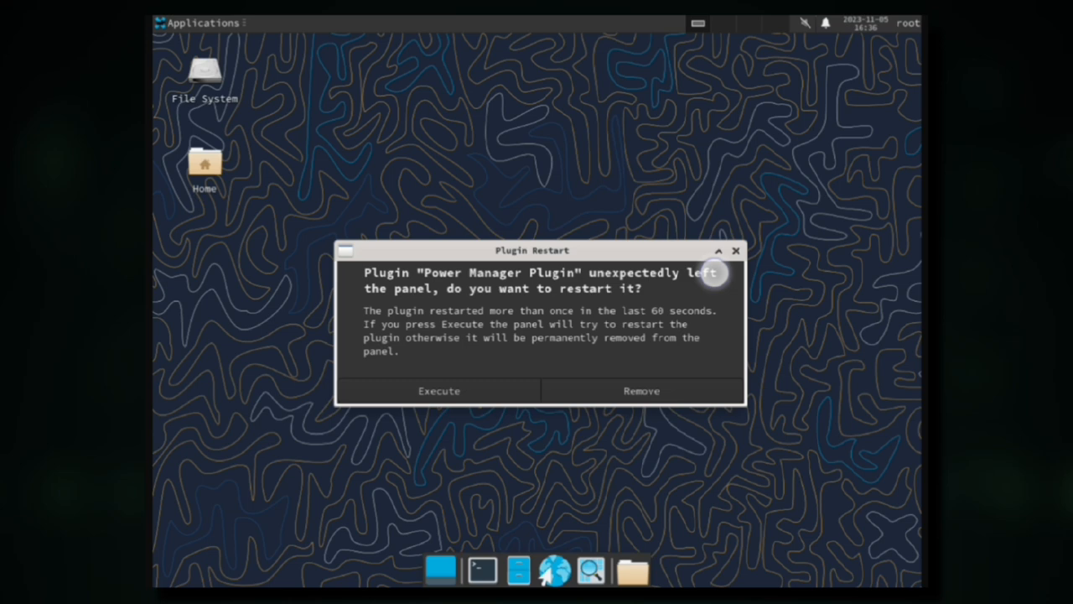
mouse_move(143, 181)
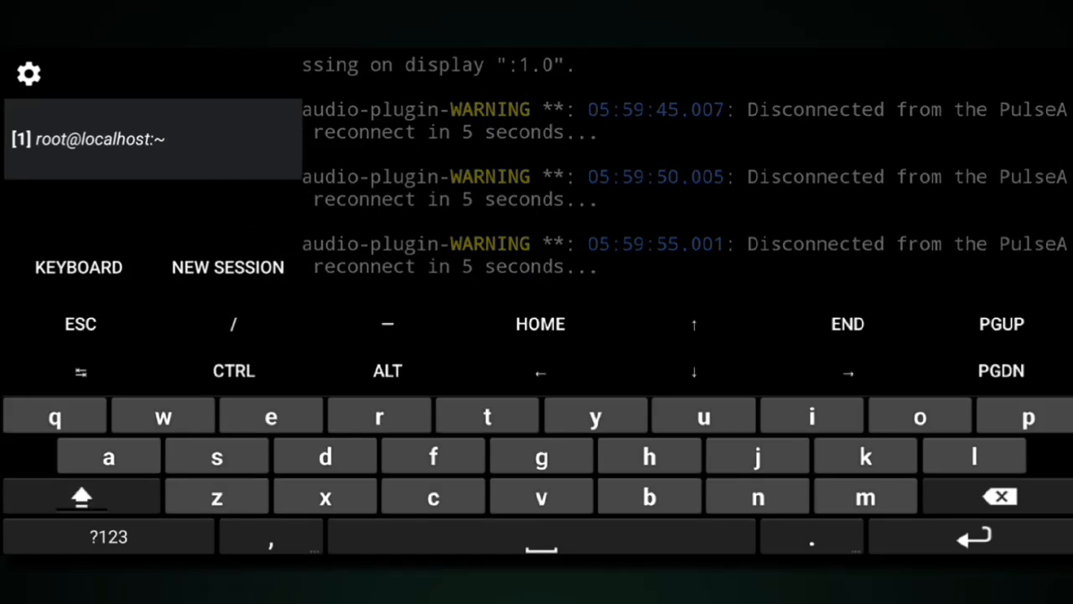
In a new Termux session run 'pkg install pulseaudio' and append its TCP startup line to ~/.bashrc, reloading bash
left_click(229, 267)
type("pkg install pulseaudio")
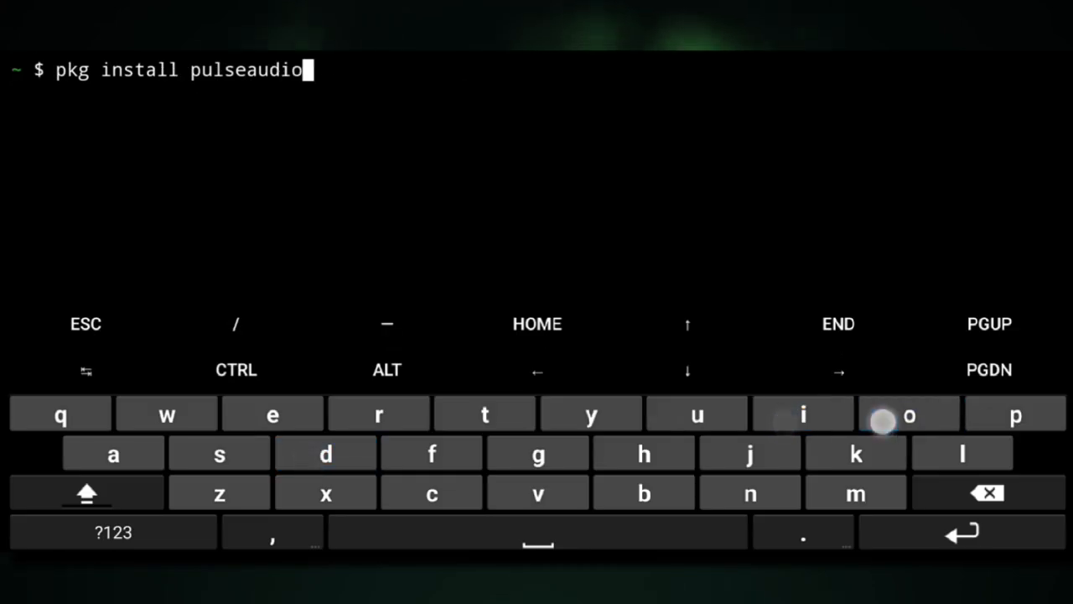
key("Return")
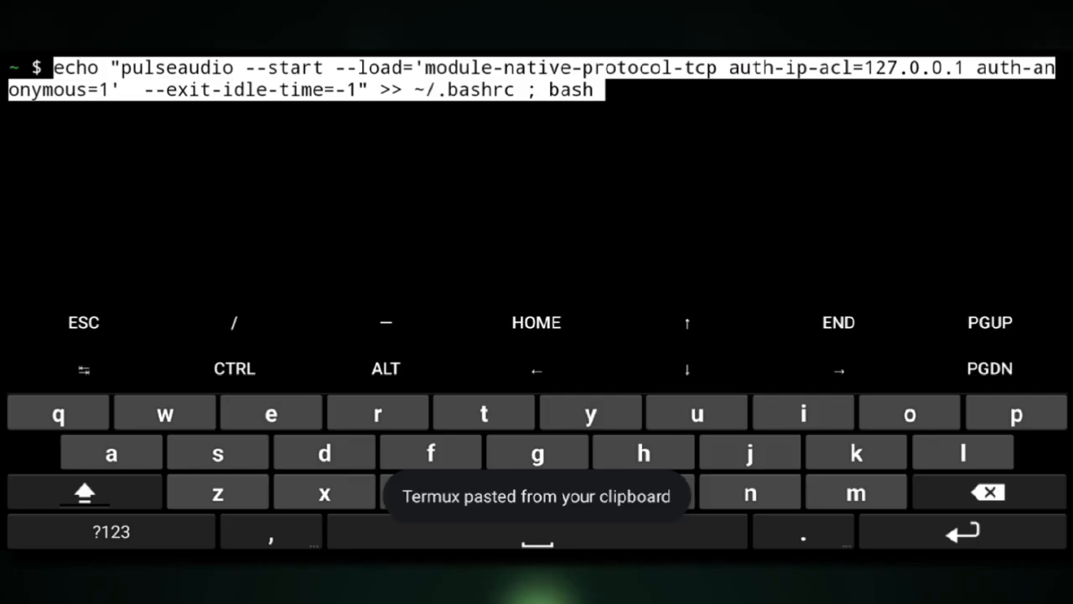
key("Return")
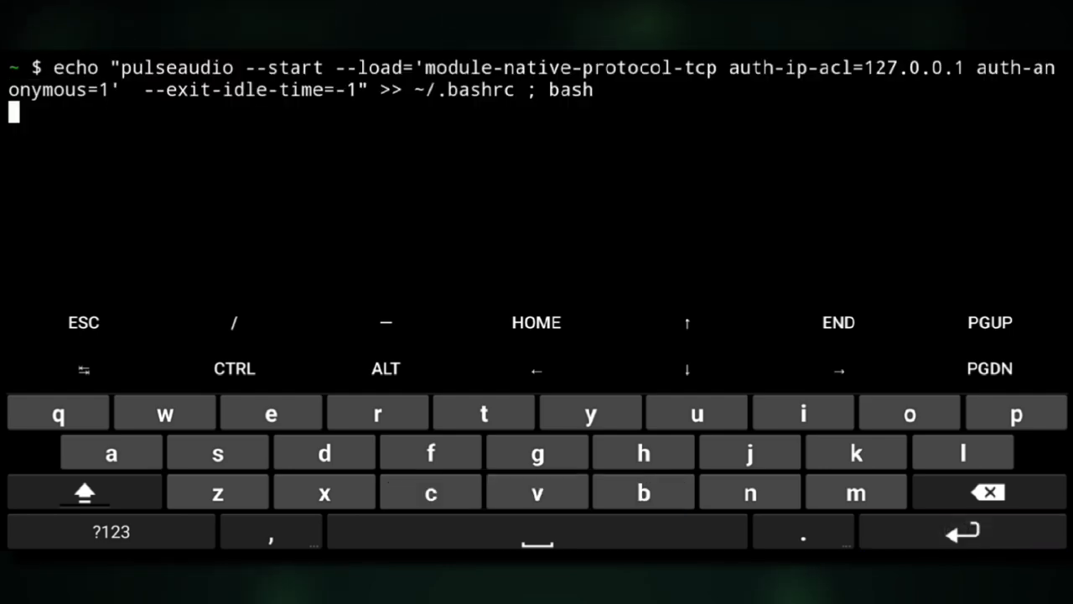